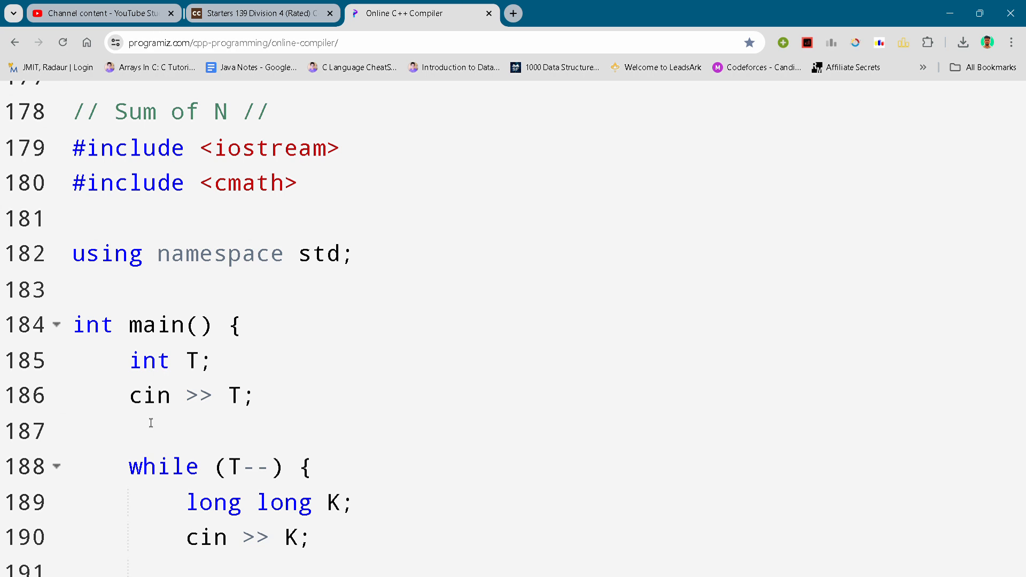
pyautogui.moveTo(140, 431)
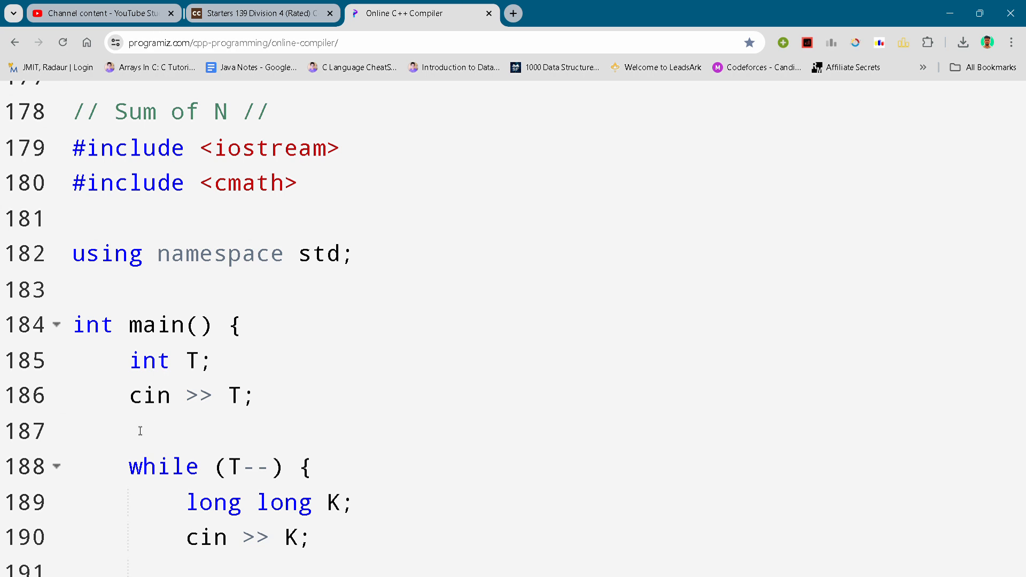
pyautogui.moveTo(135, 430)
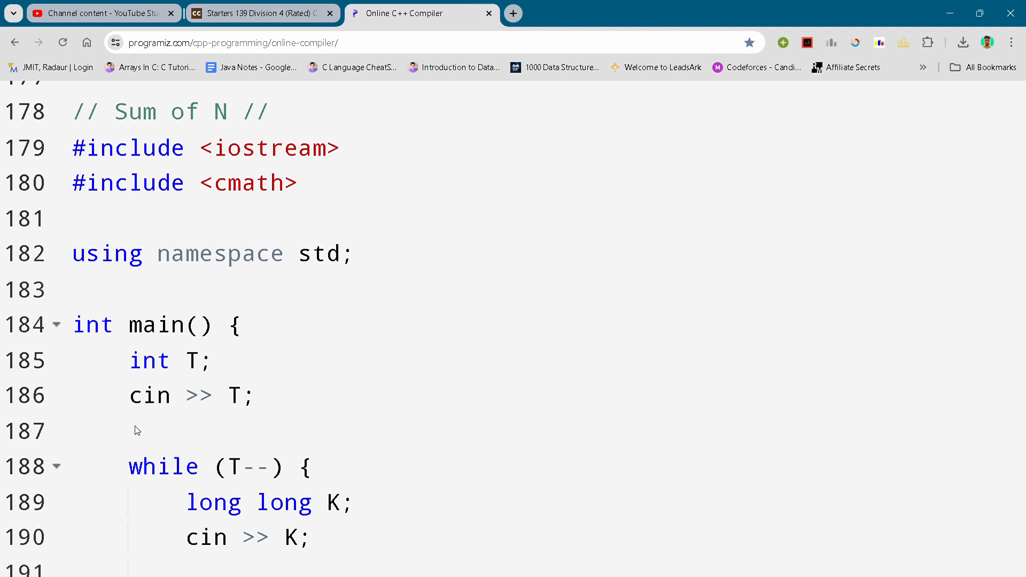
# - Scroll the Sum of N code to show the K-times-m summing loop through return 0
pyautogui.click(137, 430)
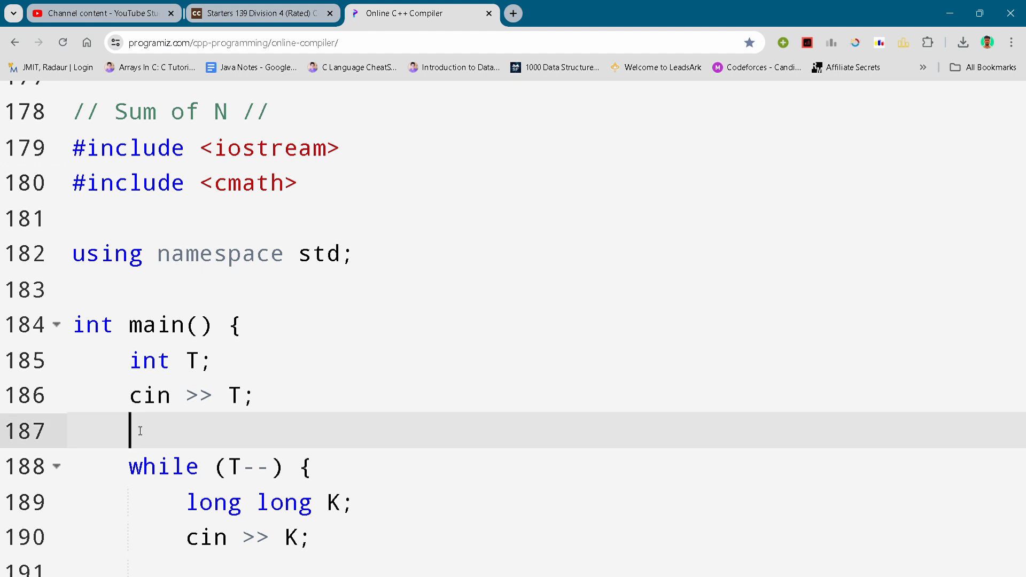
pyautogui.scroll(3)
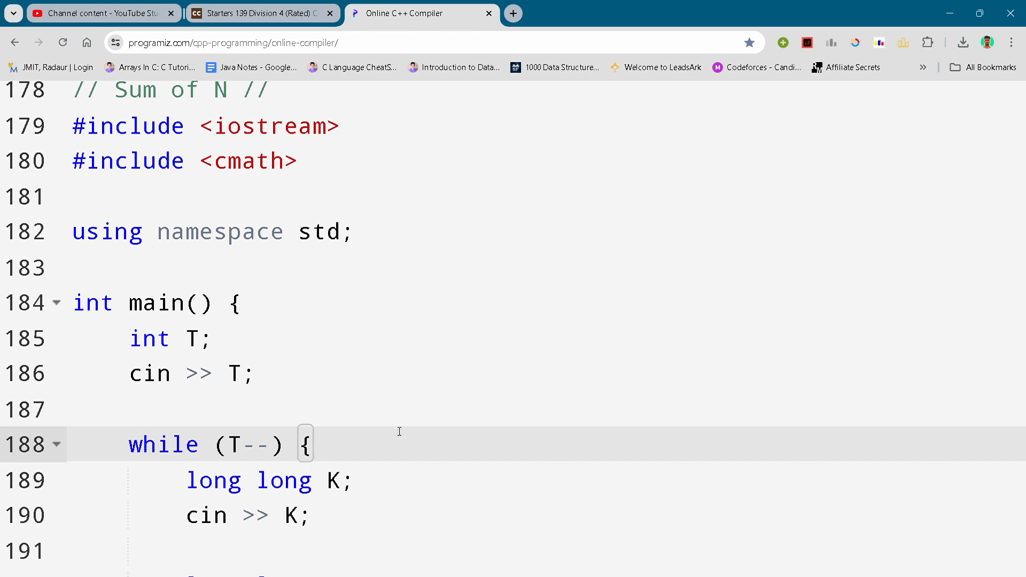
pyautogui.scroll(-3)
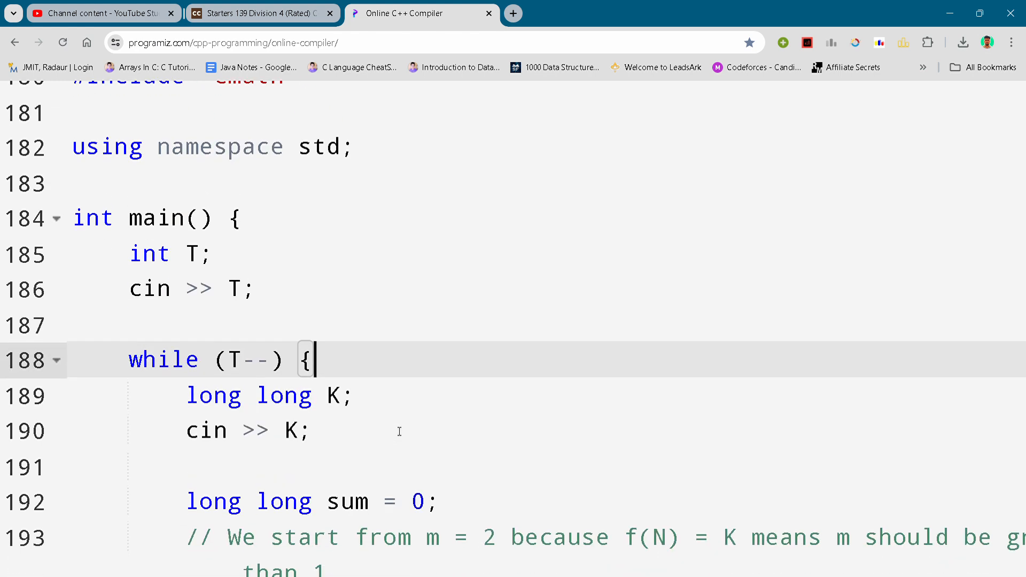
pyautogui.scroll(-3)
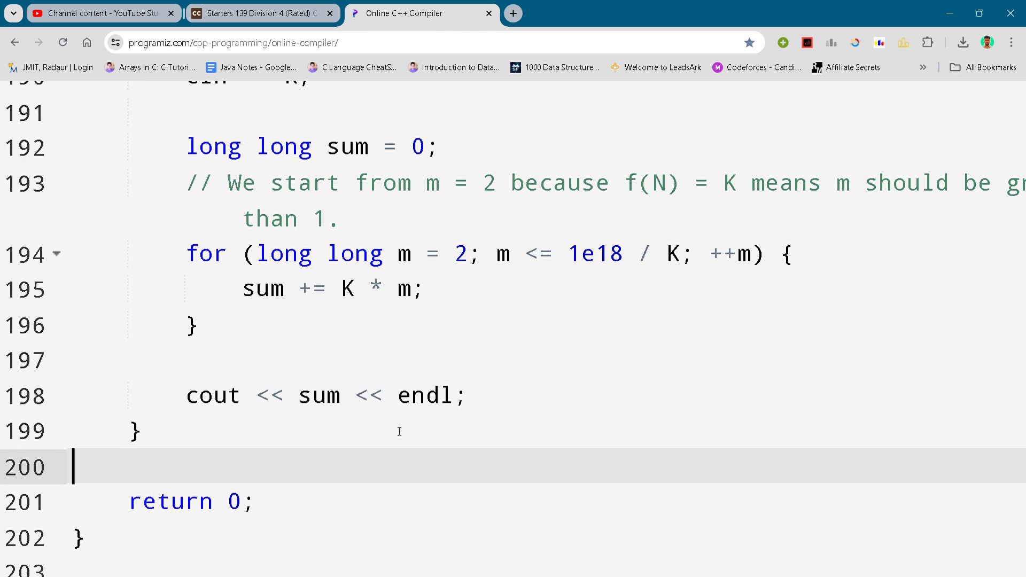
pyautogui.scroll(3)
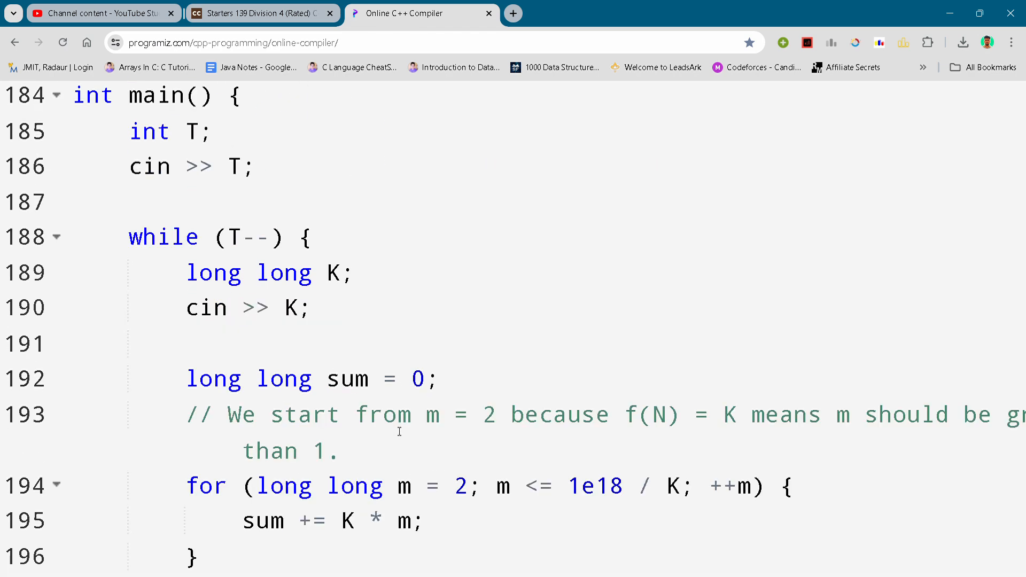
pyautogui.scroll(3)
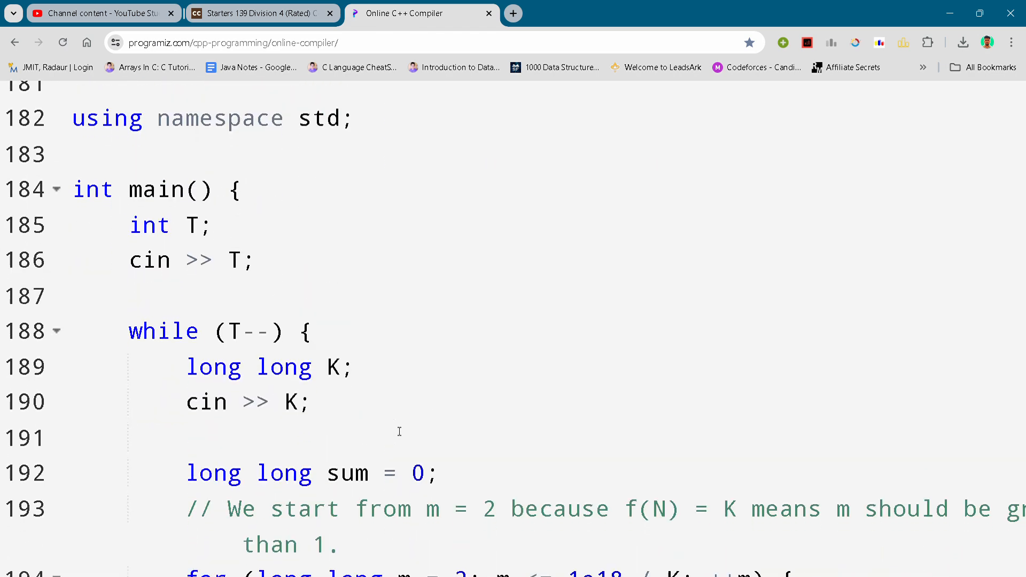
pyautogui.scroll(-3)
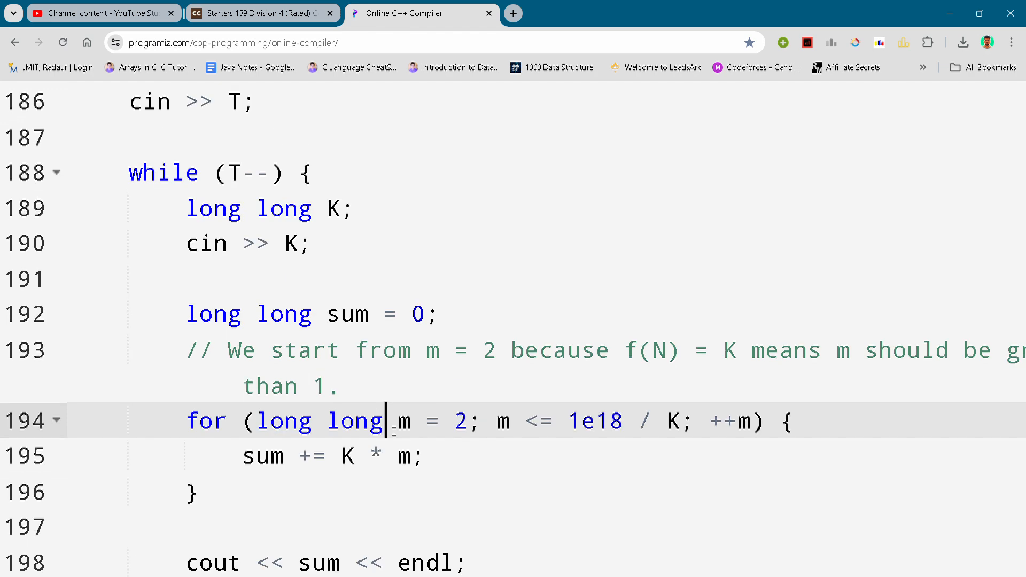
pyautogui.scroll(-3)
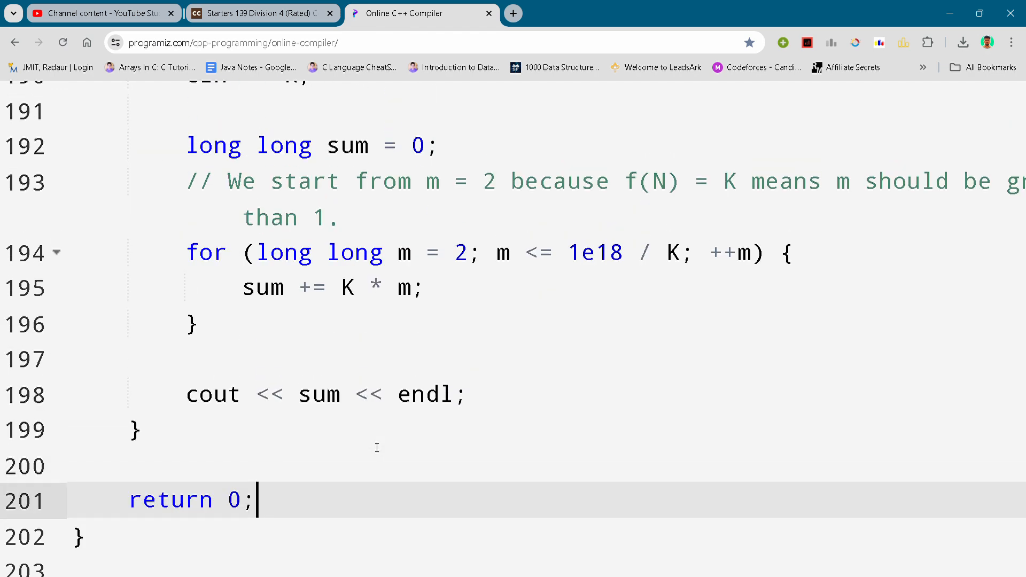
pyautogui.scroll(-3)
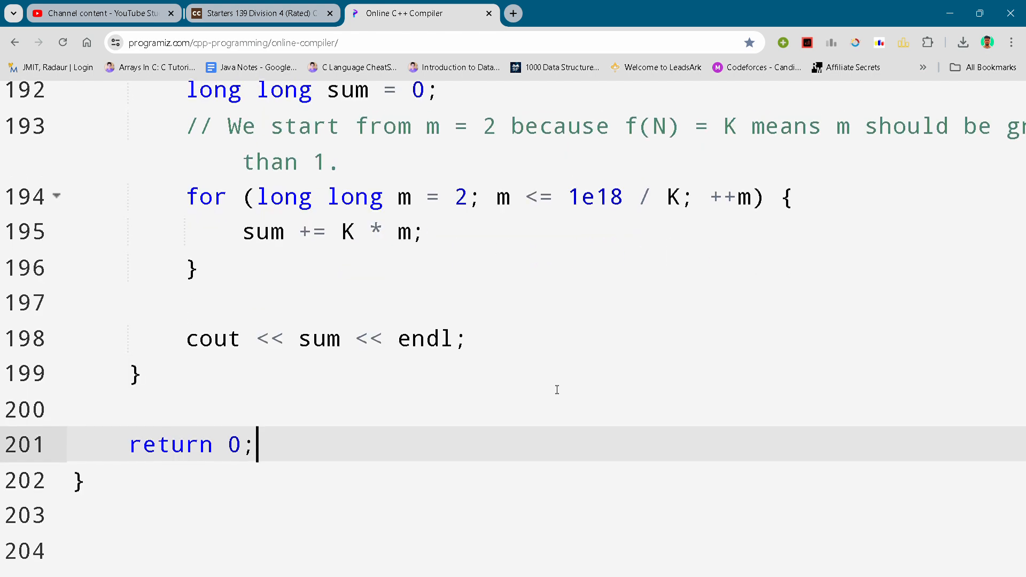